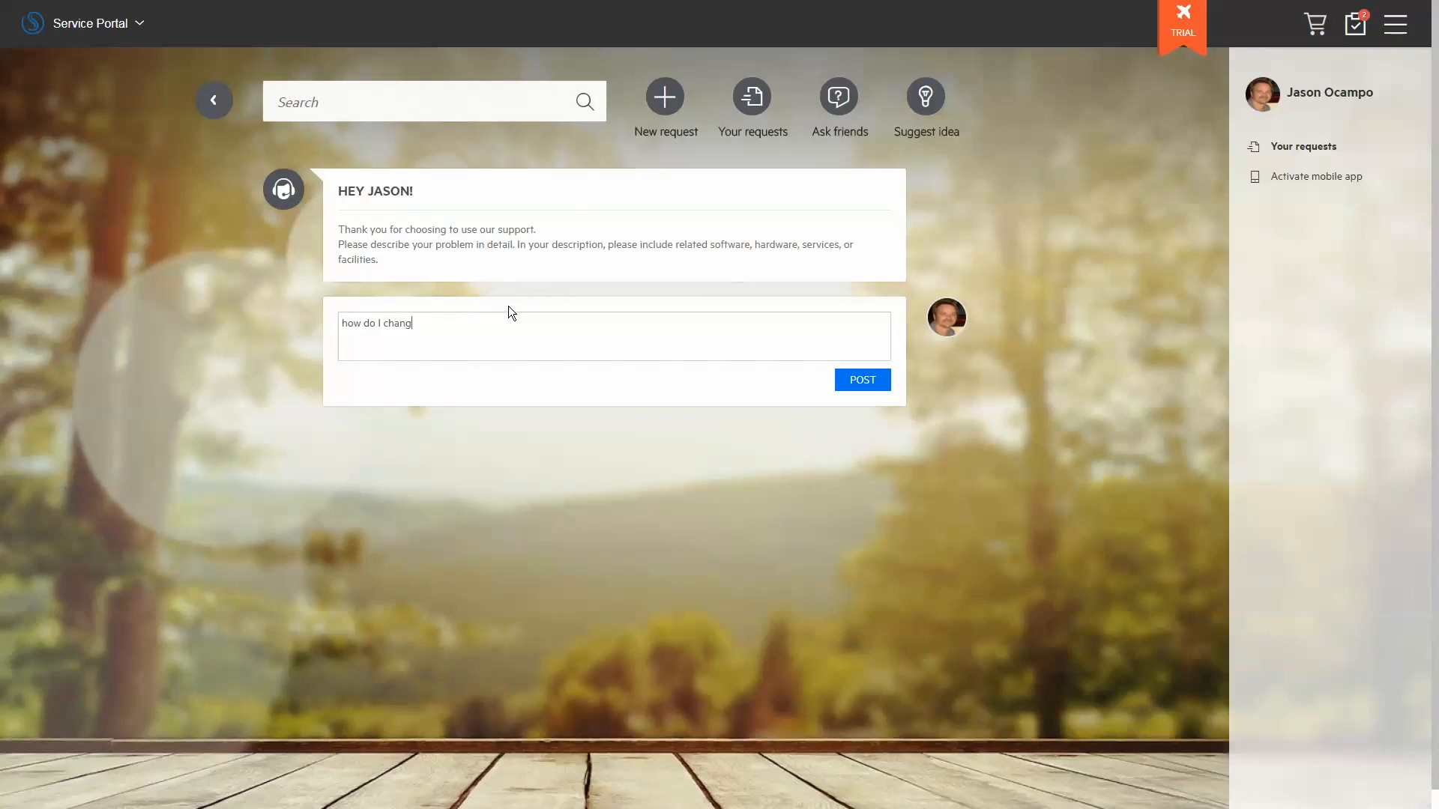
# Step: Post the chat question 'how do I change my voicemail password?' to support
pyautogui.write('e my voicemail password?')
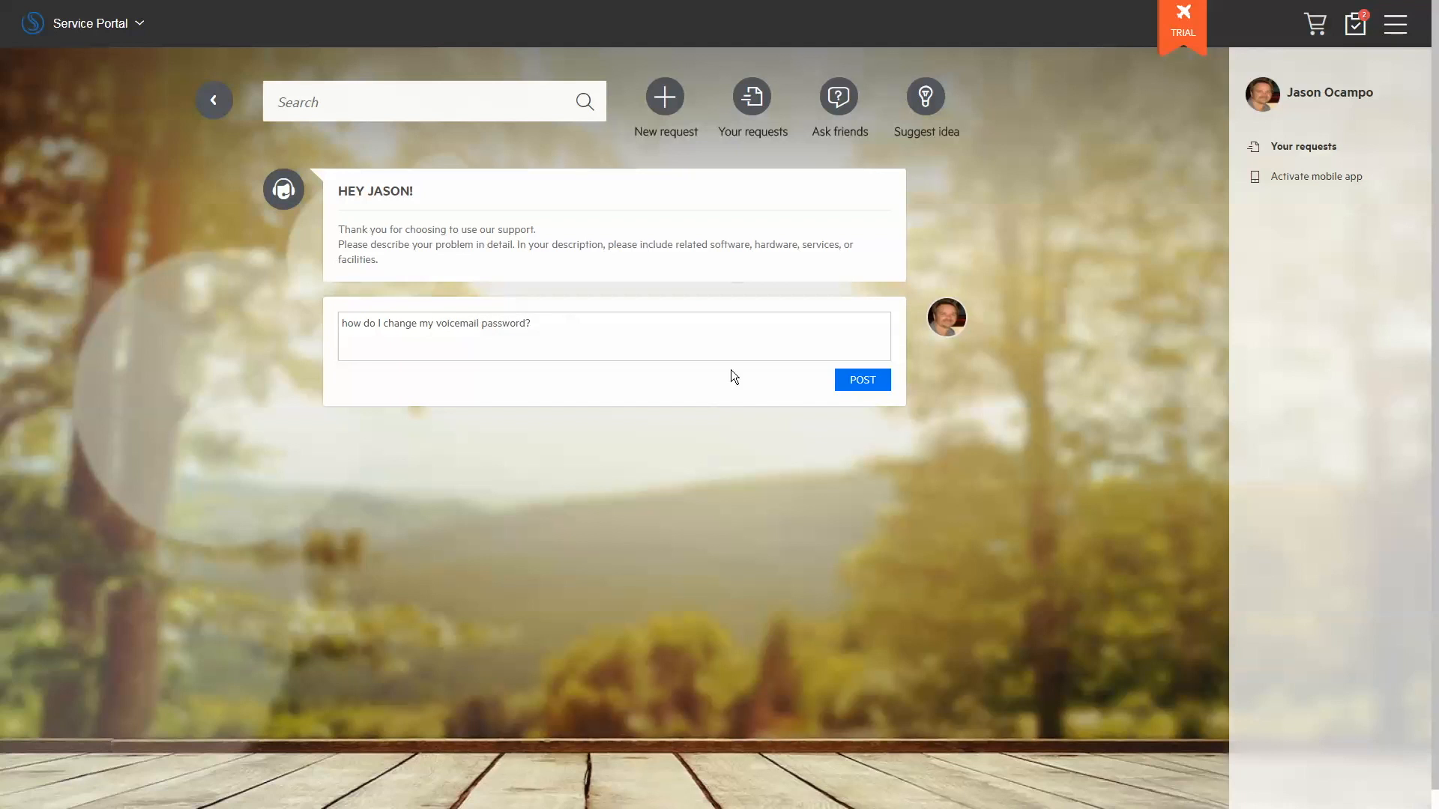
pyautogui.click(861, 379)
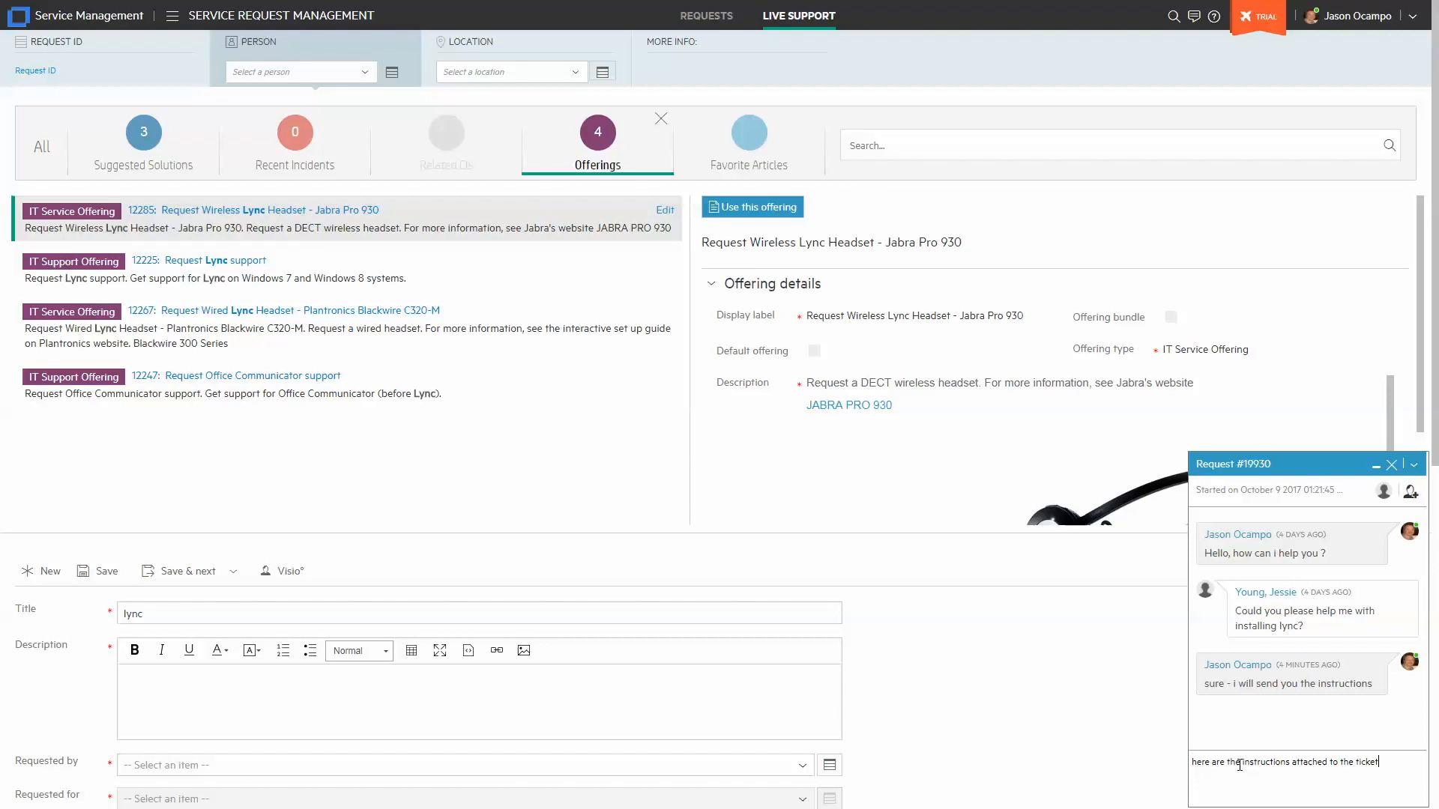
# Step: Send the attached-instructions reply, title the Lync request 'lync issues', and reply 'here they are'
pyautogui.press('Return')
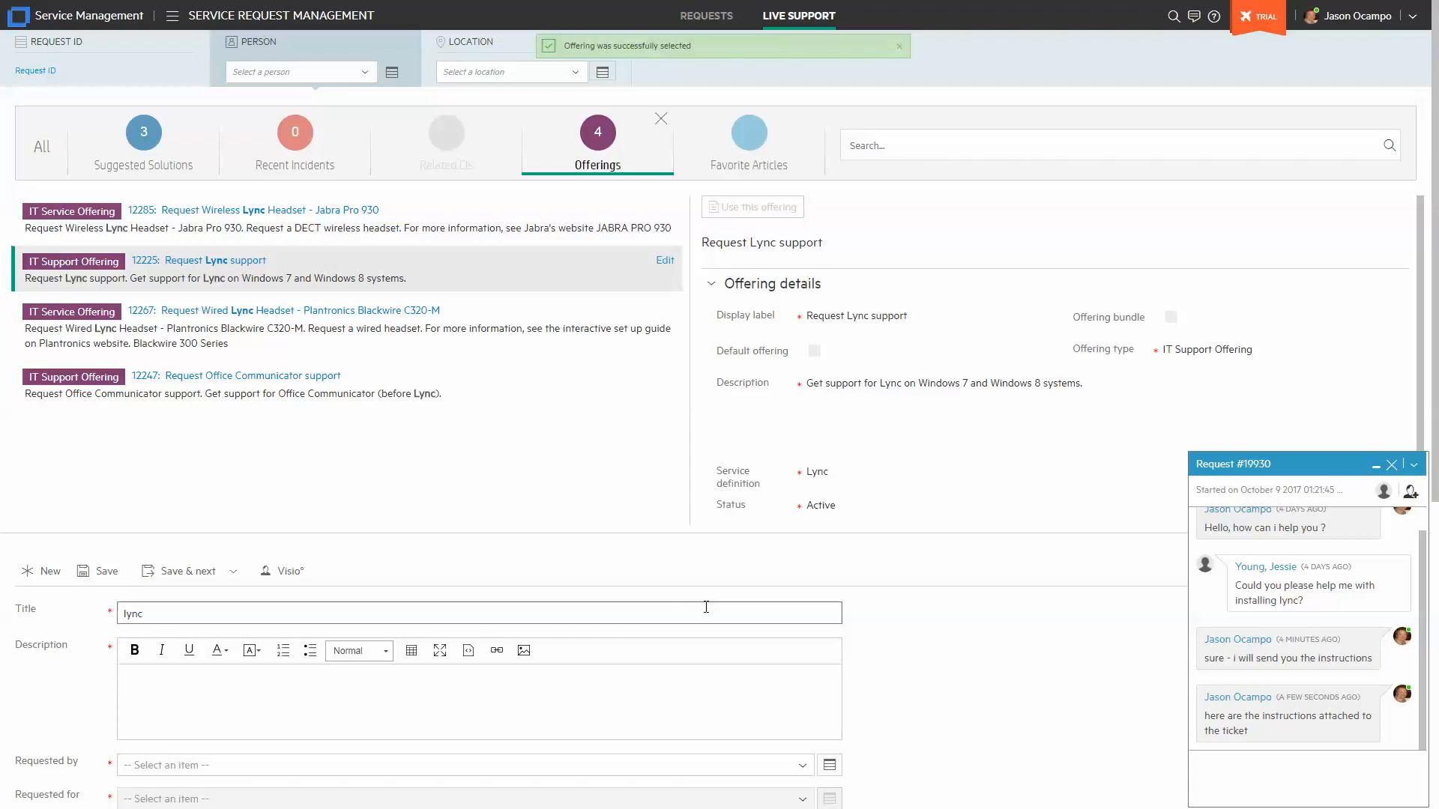
pyautogui.write('issue')
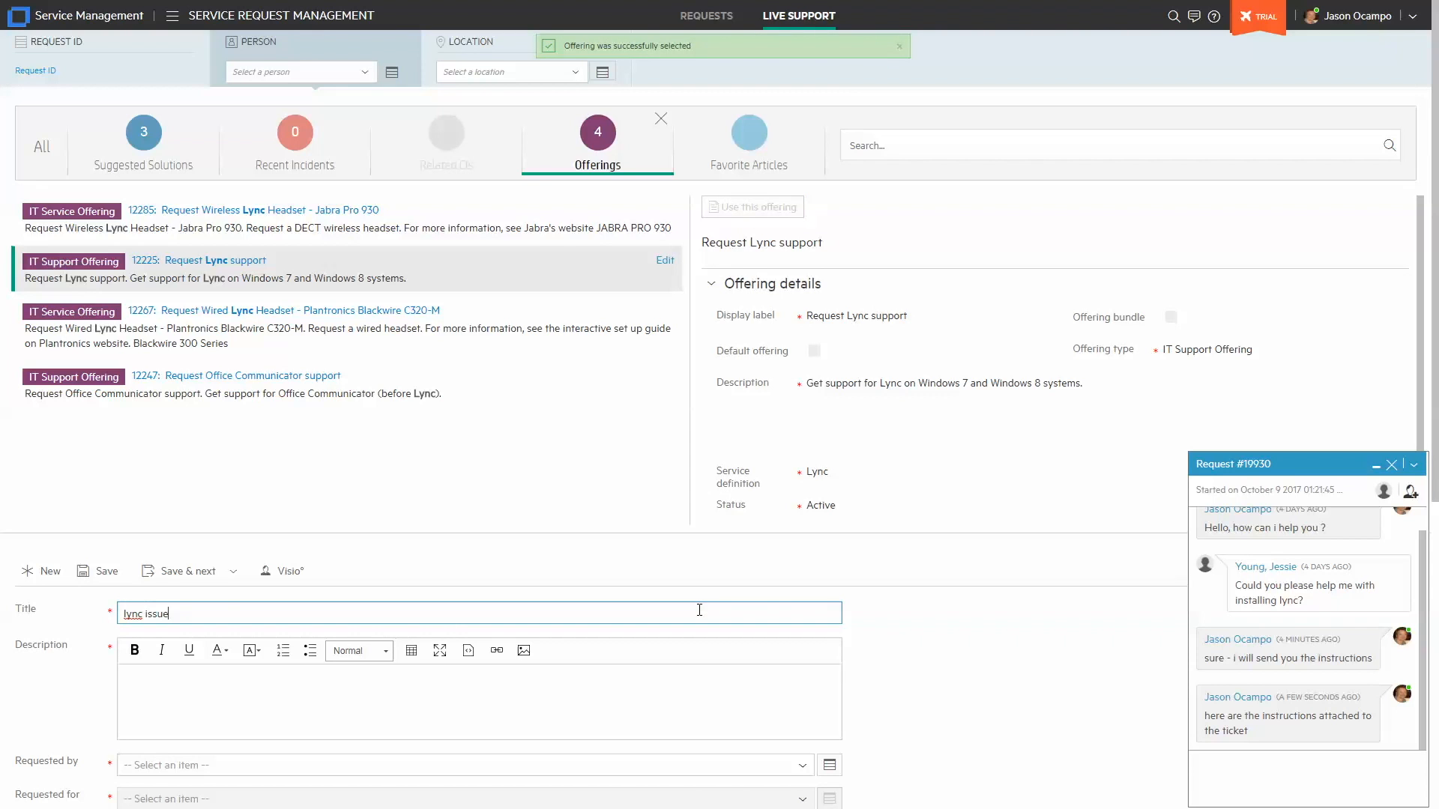
pyautogui.scroll(-3)
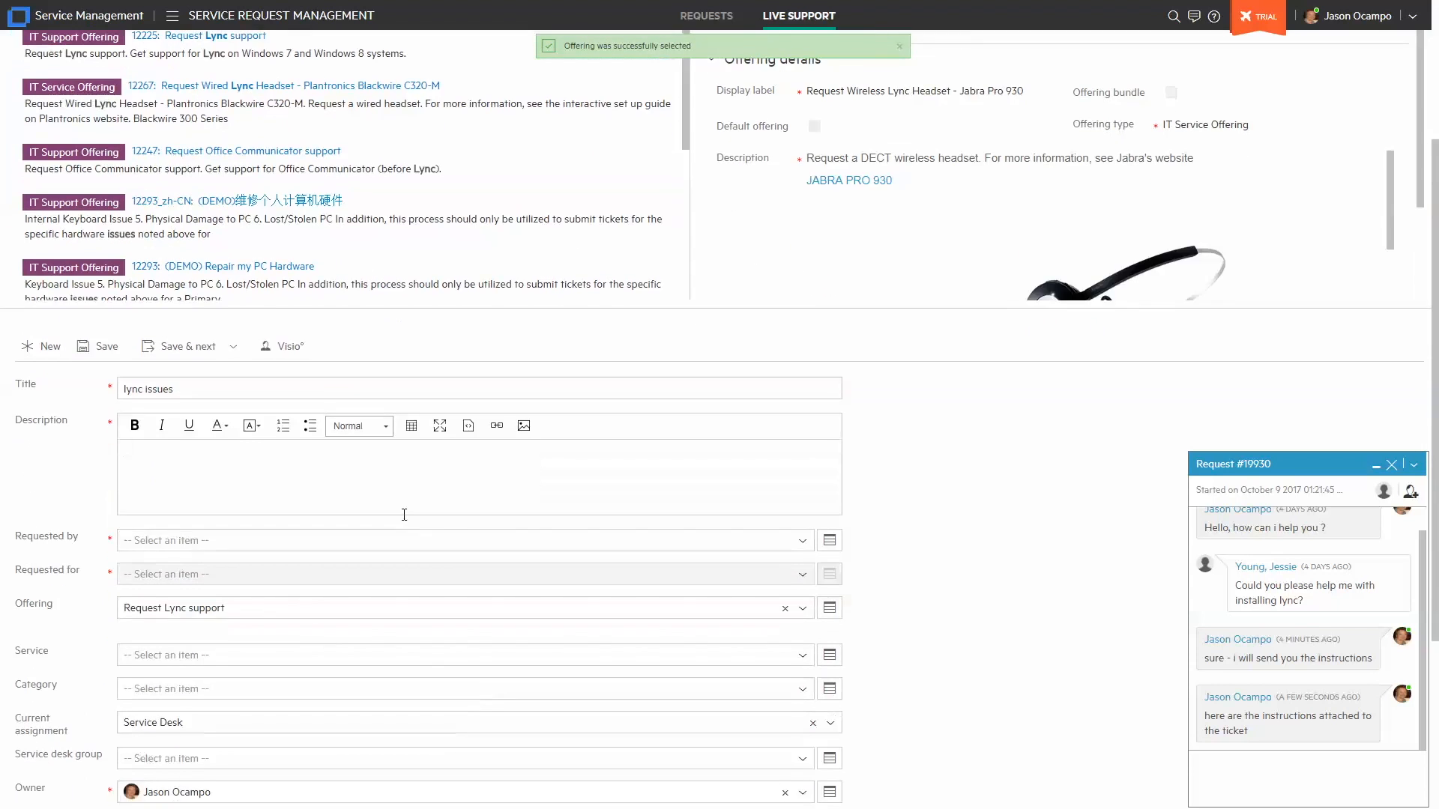
pyautogui.write('here they are')
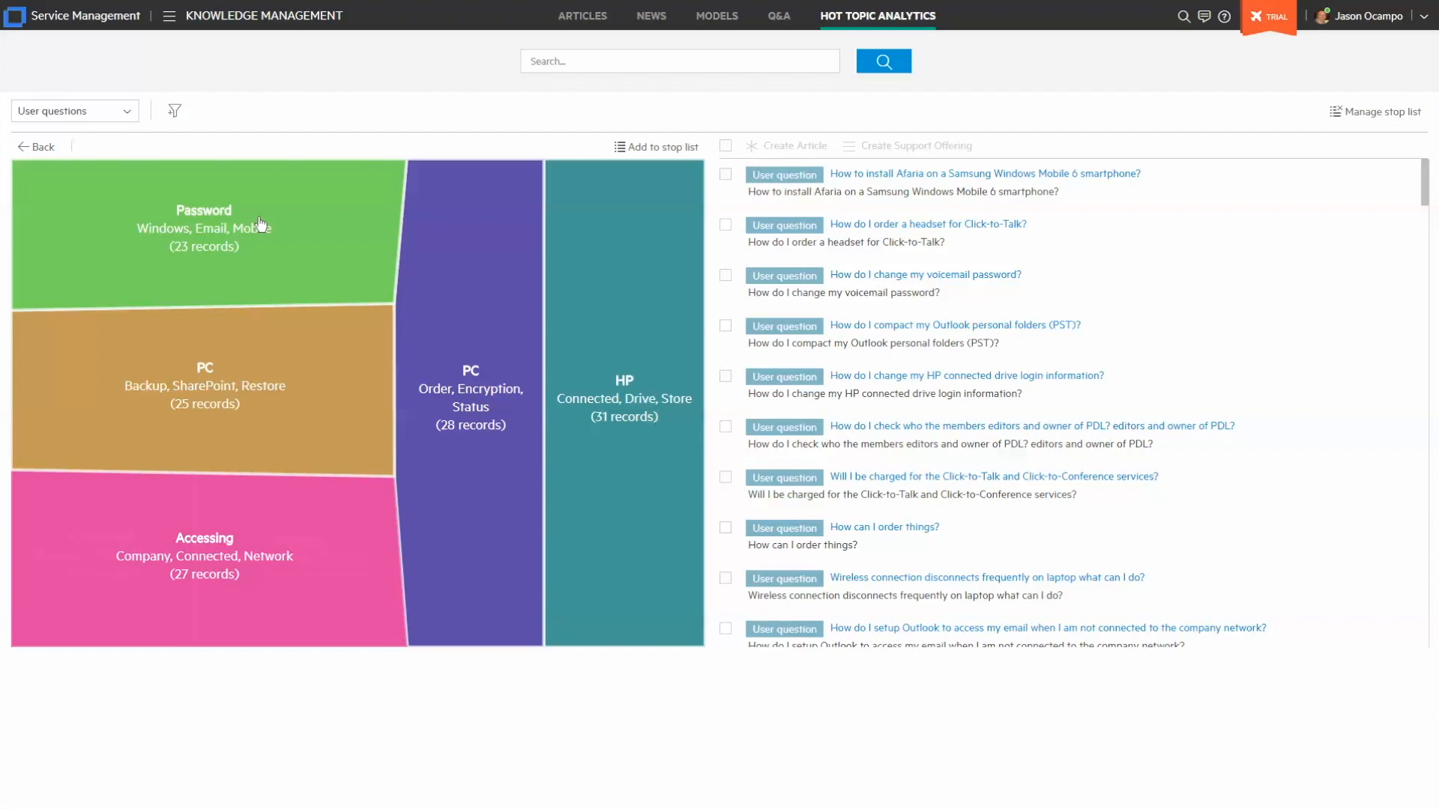
# Step: Drill hot topics from Password into Accessing, then the Web, Company, Outlook subtopic
pyautogui.click(203, 233)
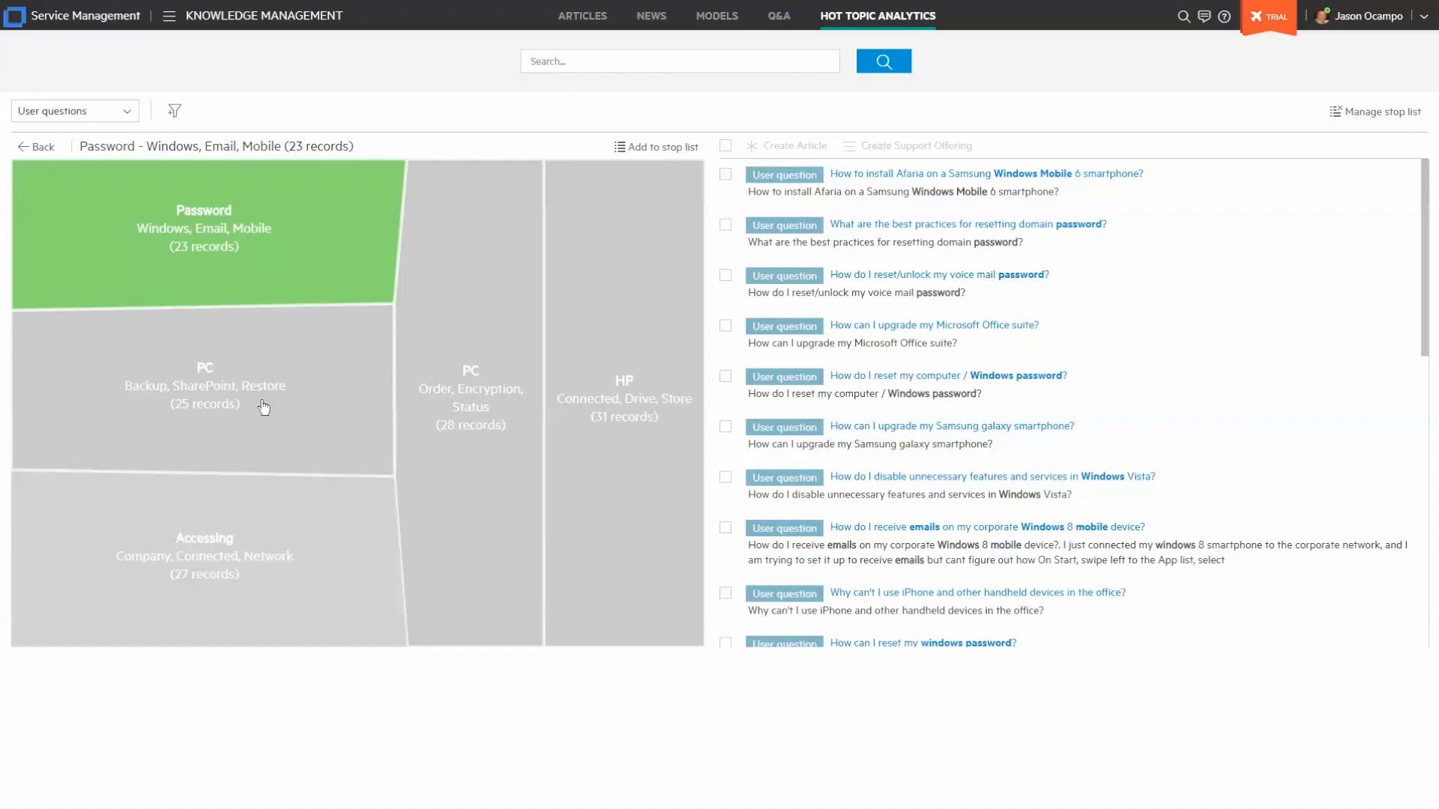
pyautogui.click(204, 555)
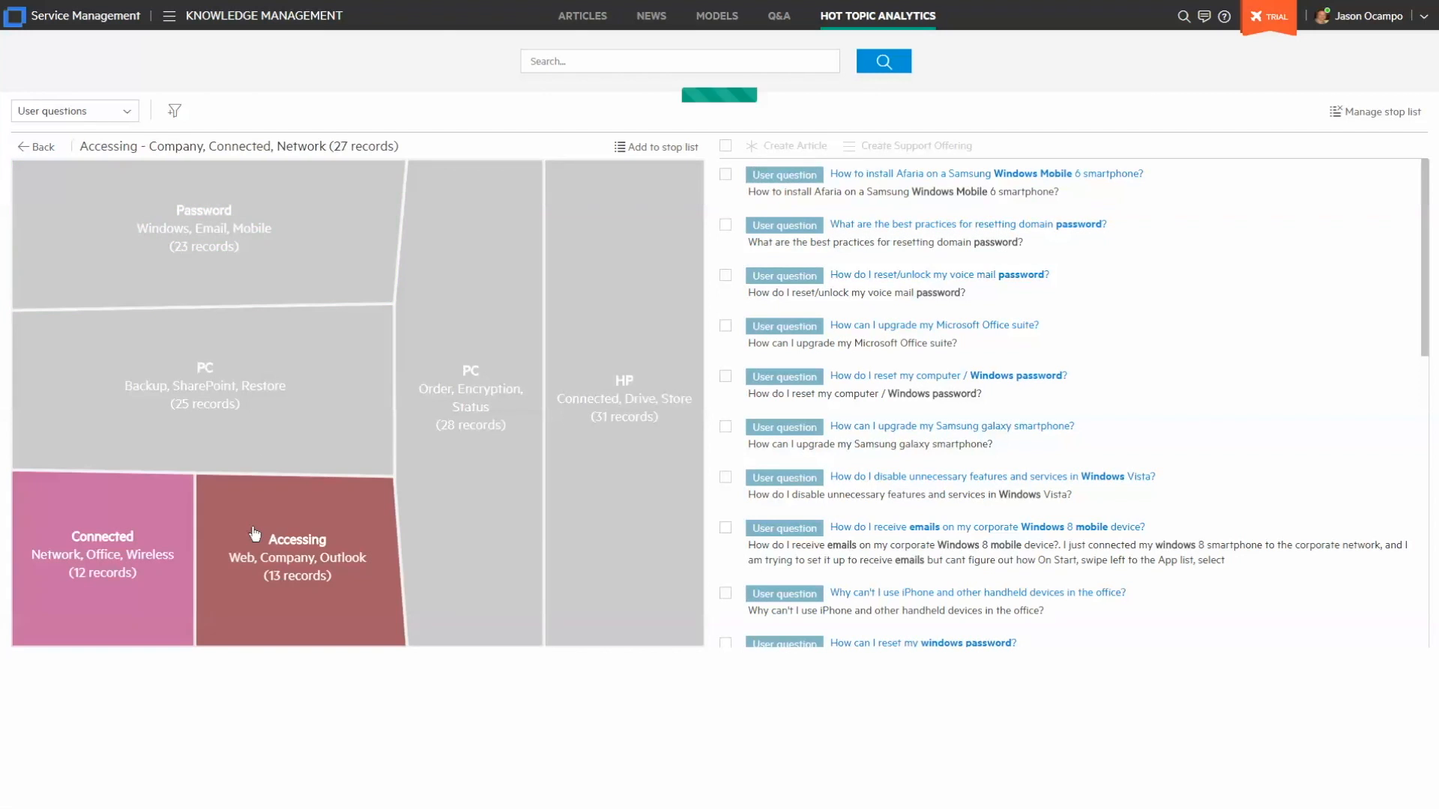
pyautogui.click(296, 559)
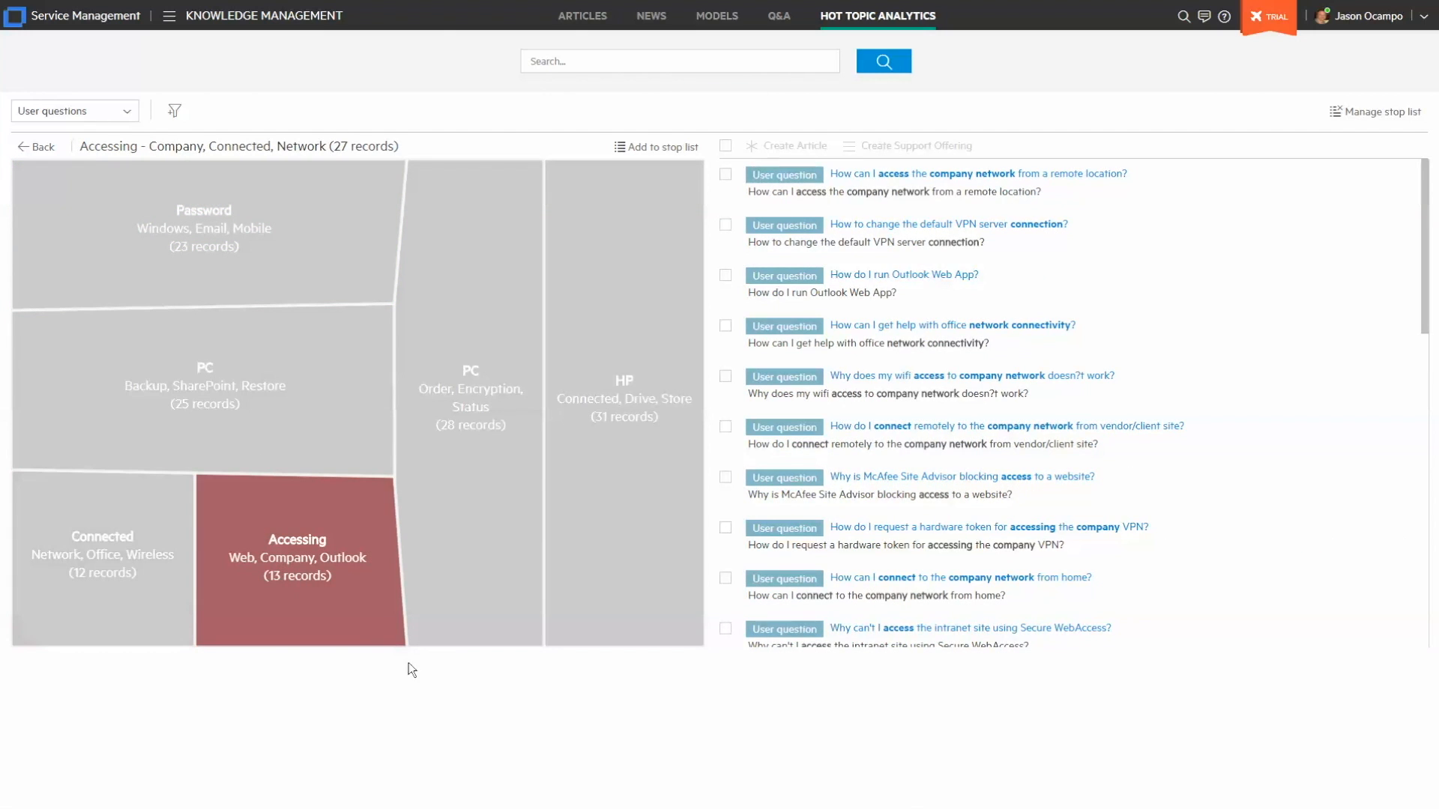
pyautogui.click(295, 560)
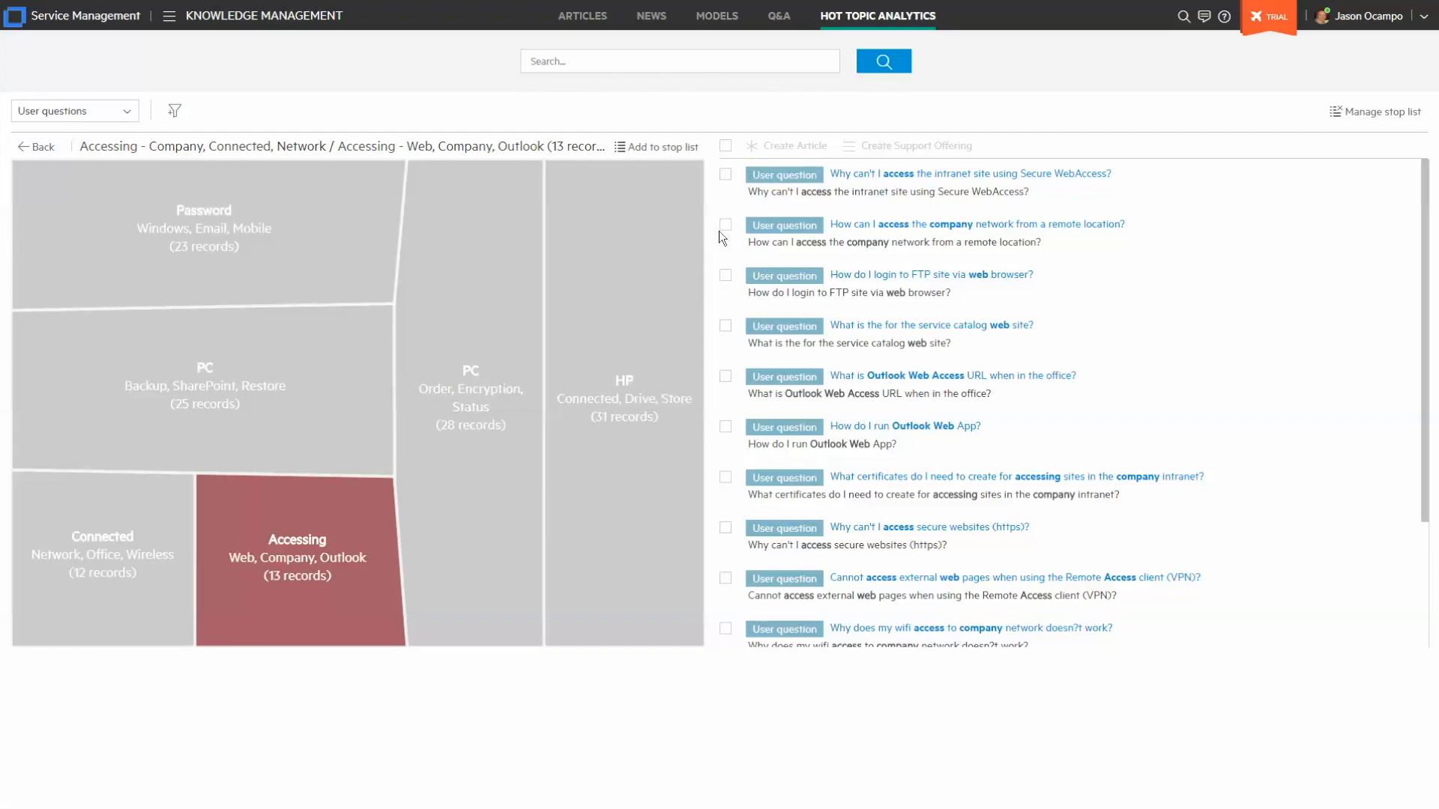
# Step: Mark the remote company network and Secure WebAccess intranet questions
pyautogui.click(726, 225)
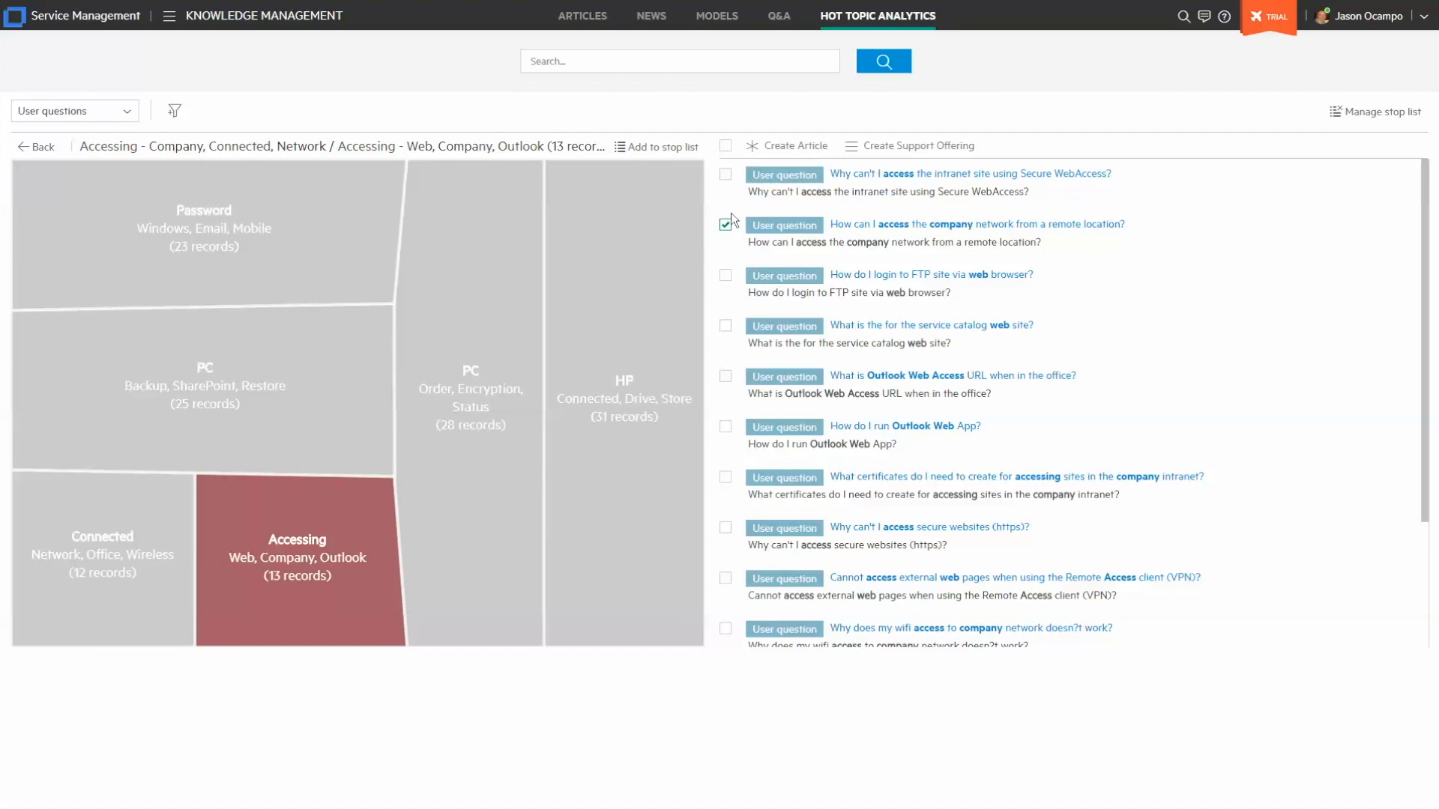
pyautogui.click(726, 175)
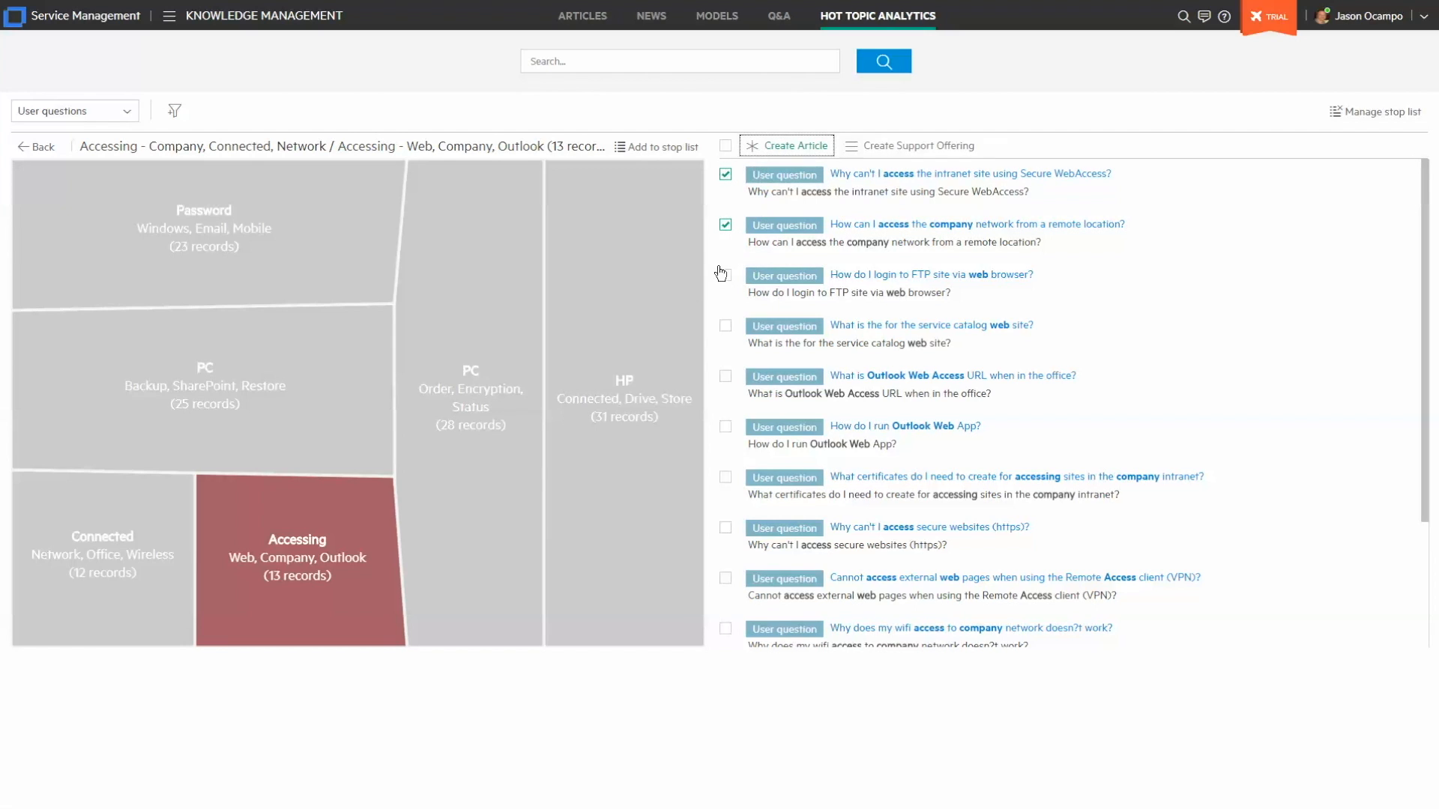
pyautogui.click(785, 144)
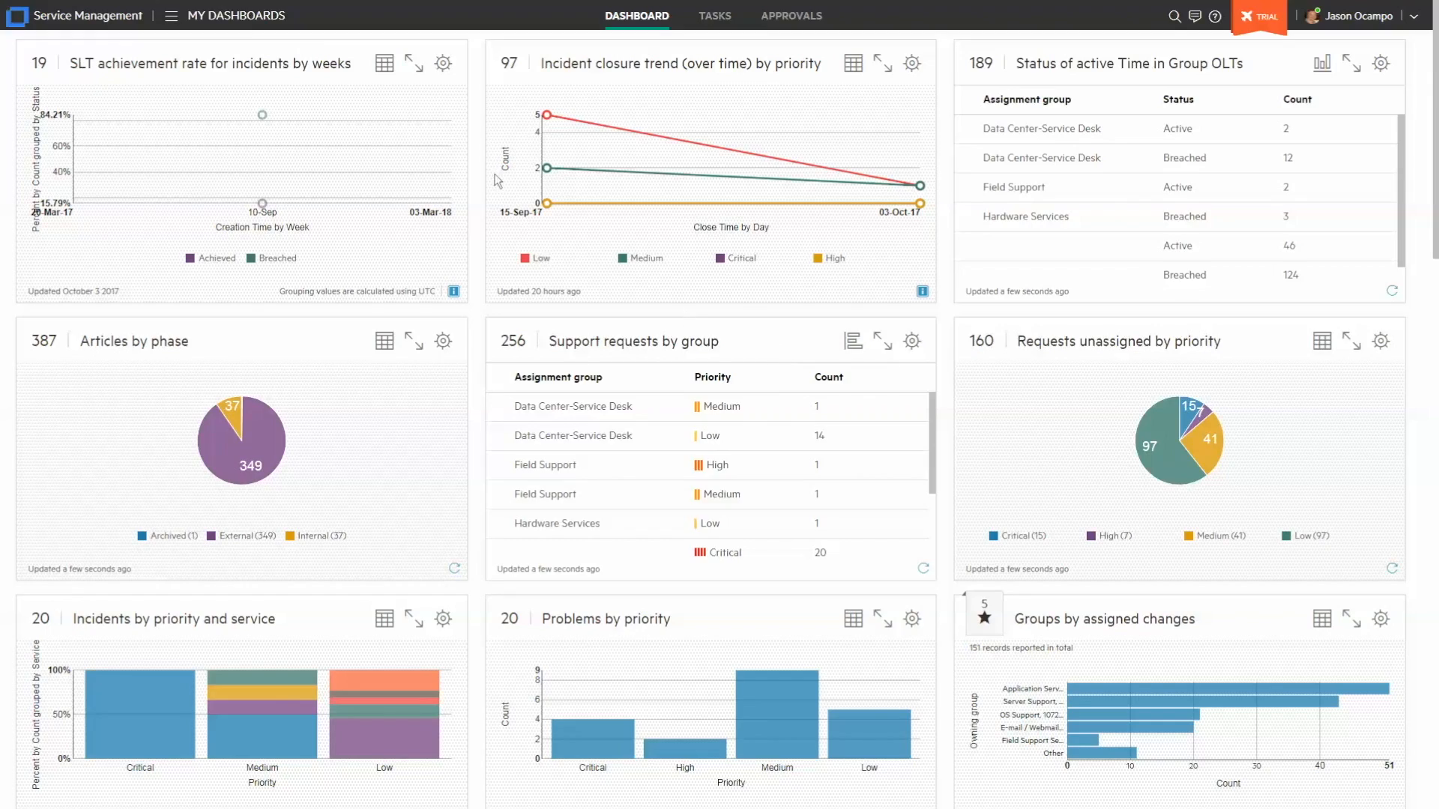
# Step: Search globally for 'analytics' to list the matching analytics pages
pyautogui.write('ana')
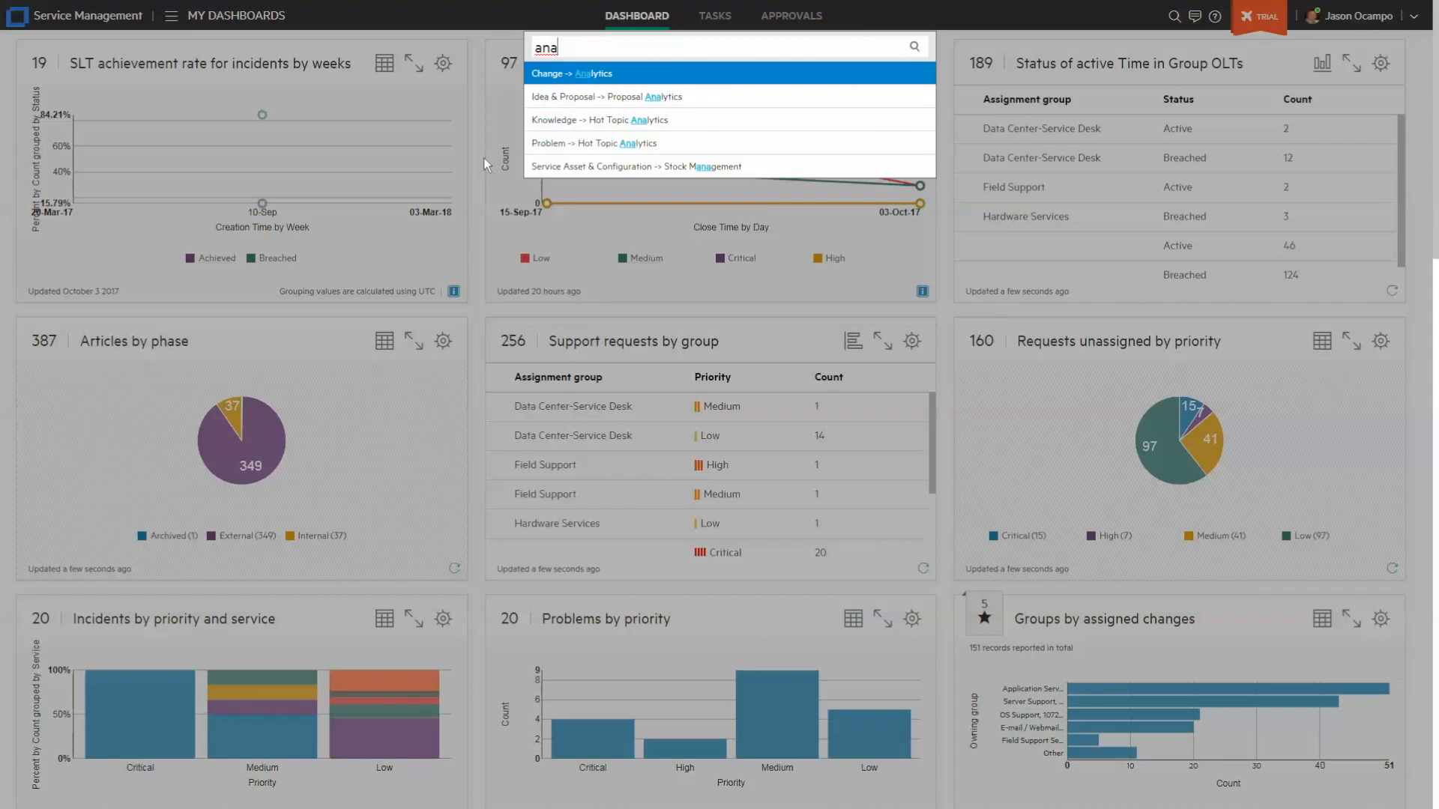
pyautogui.write('lytics')
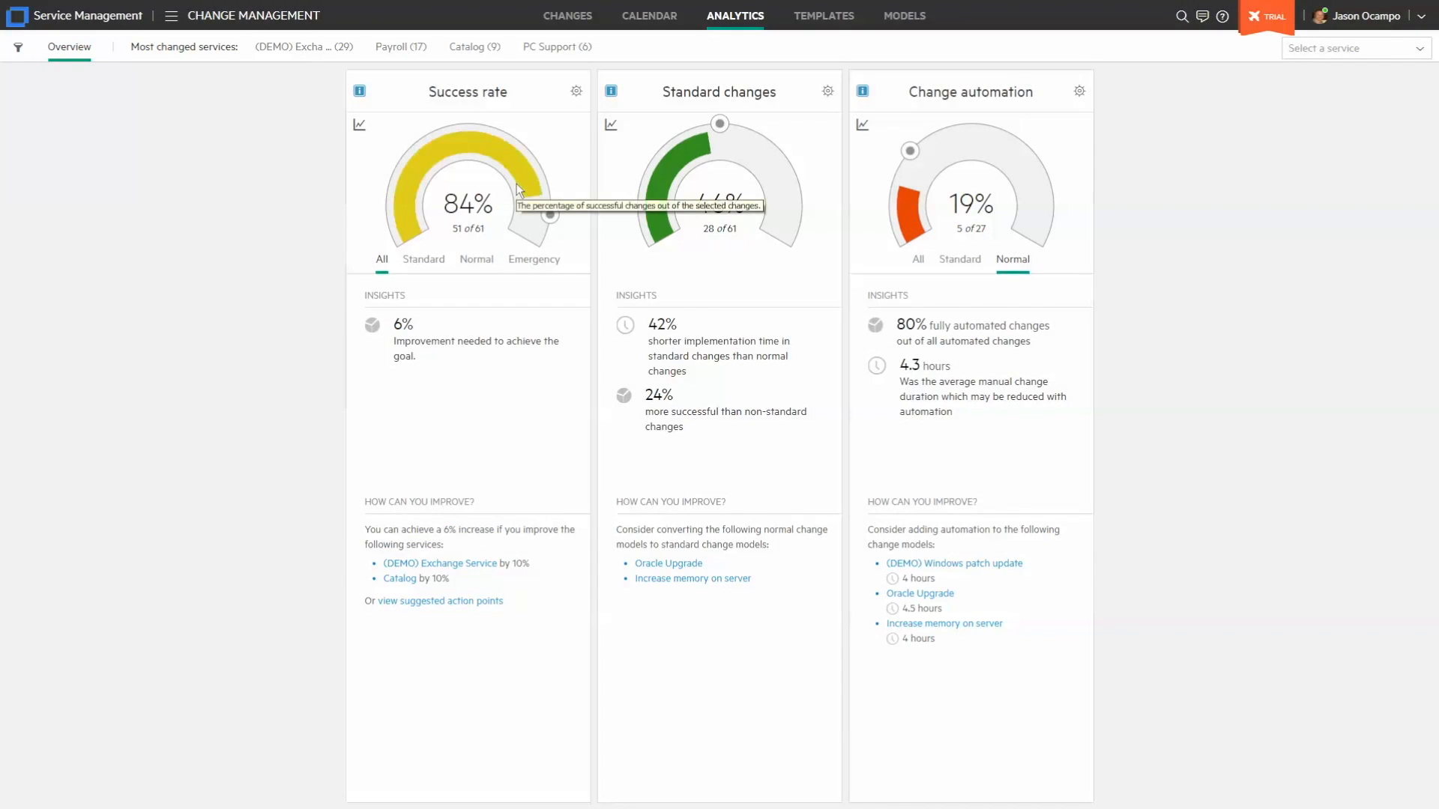
pyautogui.moveTo(470, 557)
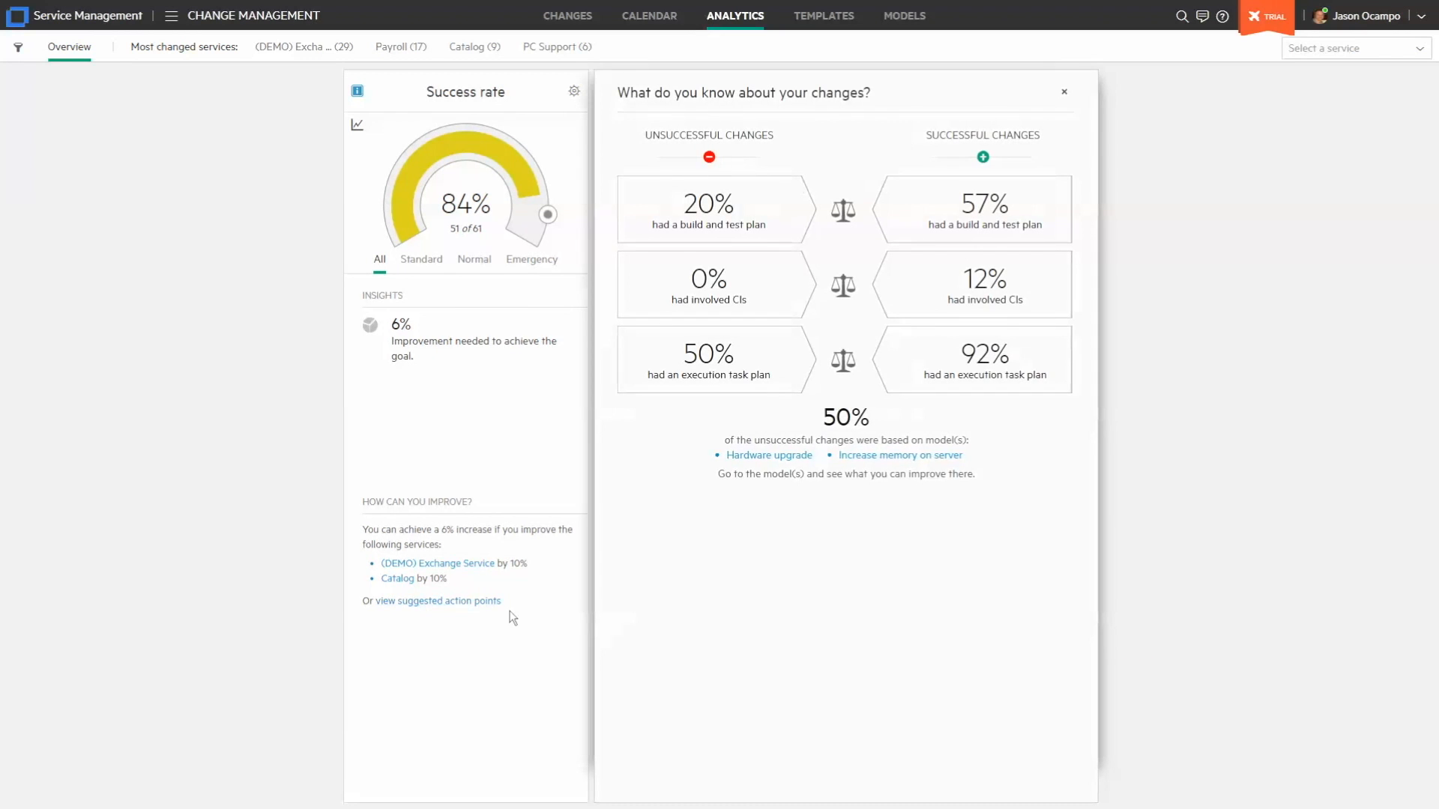
pyautogui.moveTo(764, 457)
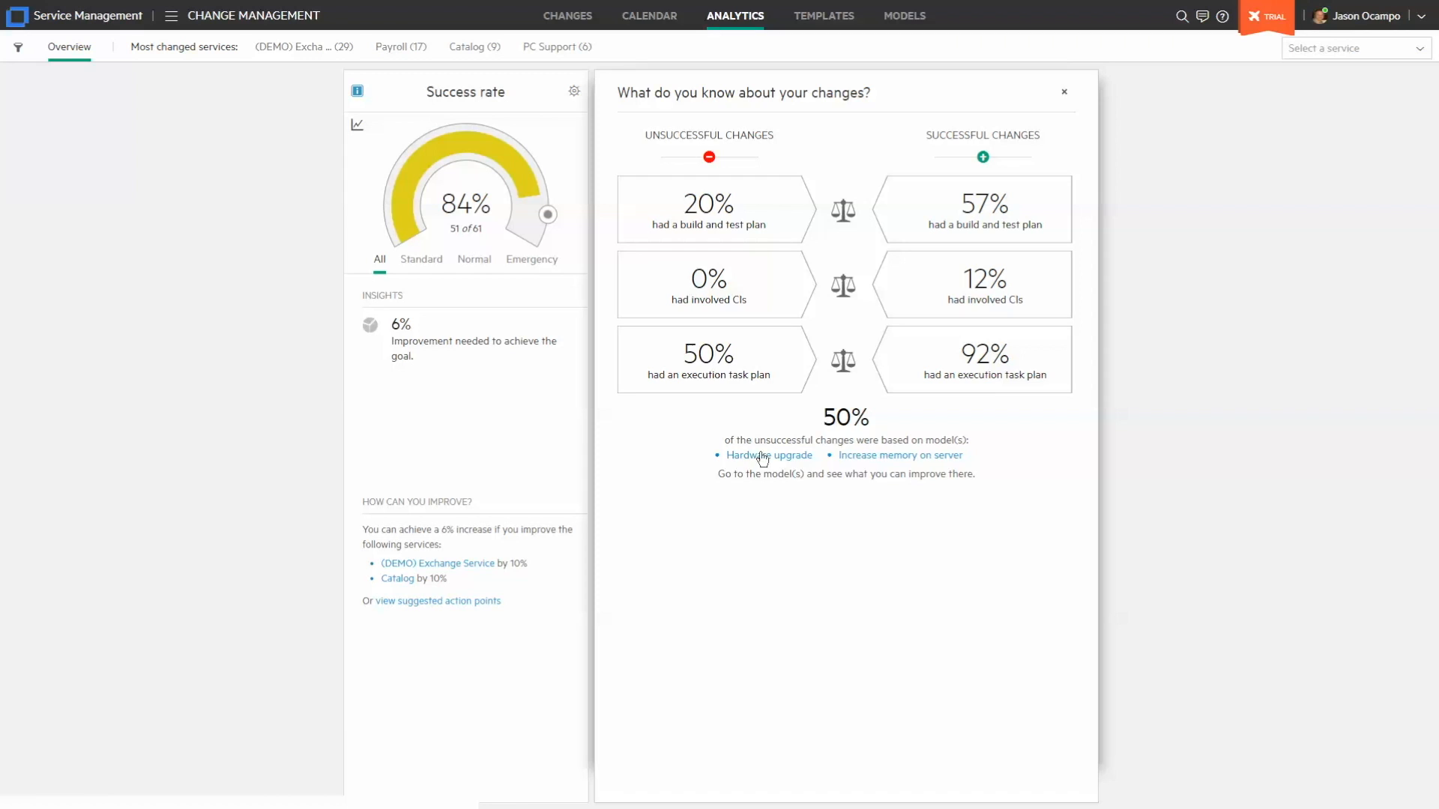
# Step: Open the Hardware upgrade change model from the unsuccessful-changes insights
pyautogui.click(769, 455)
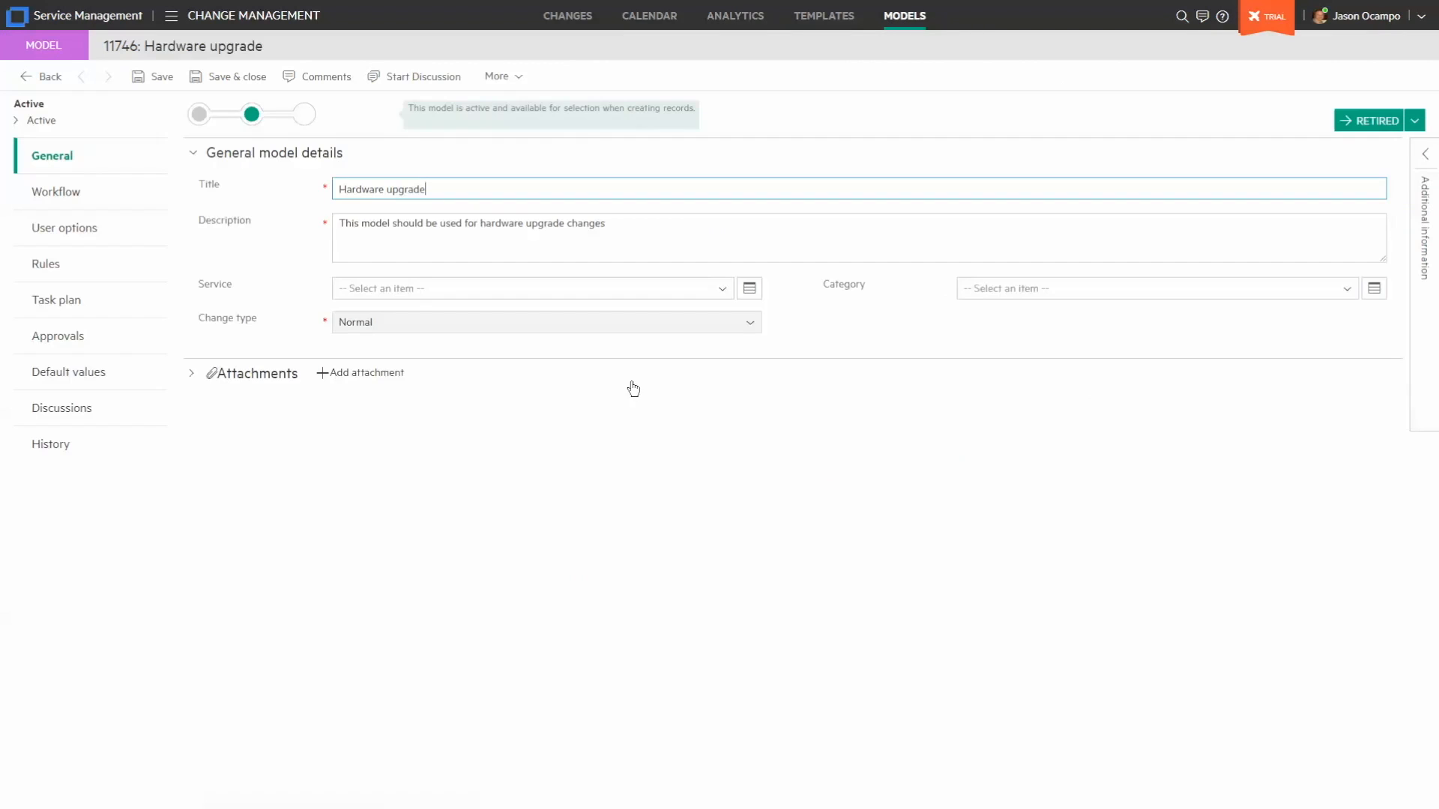
pyautogui.moveTo(253, 159)
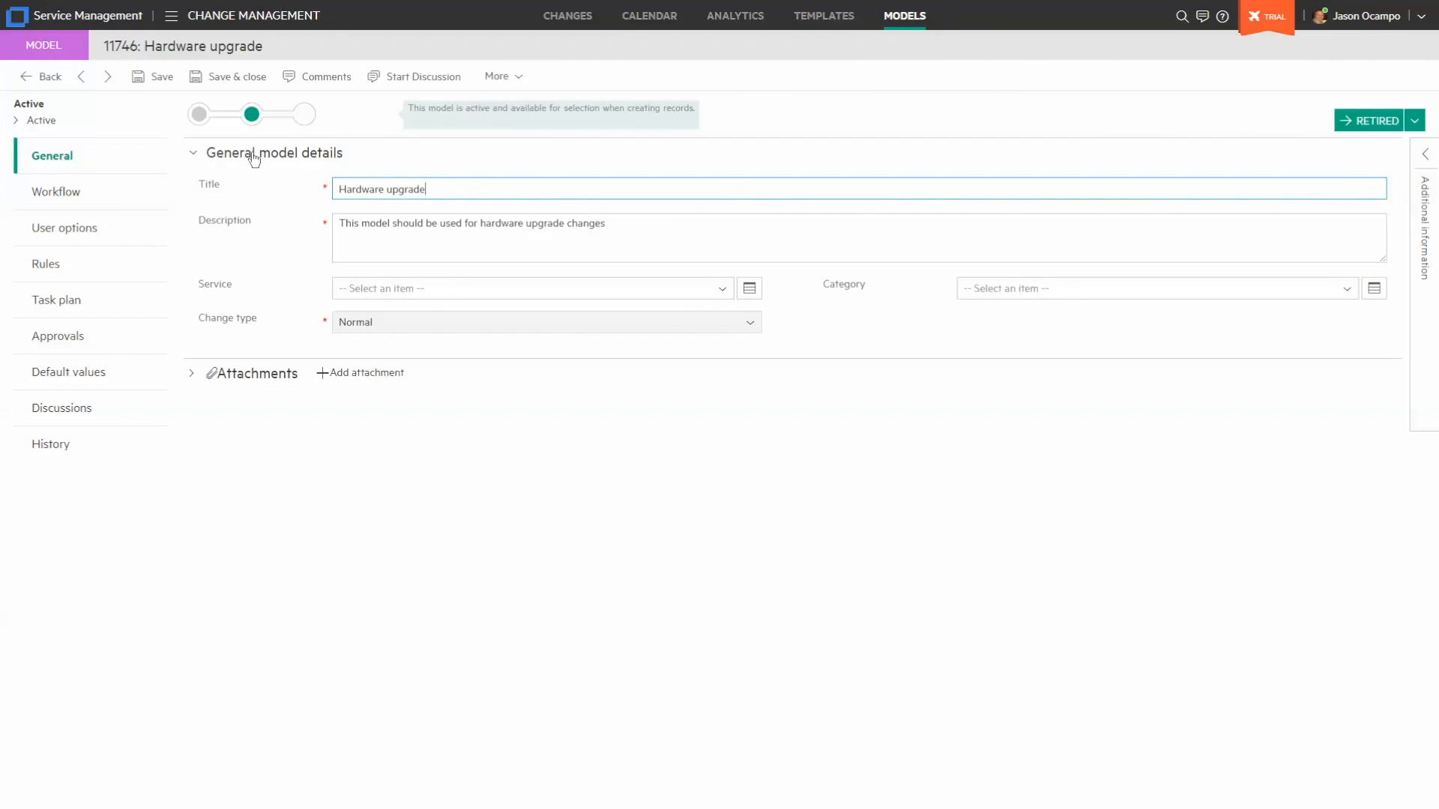